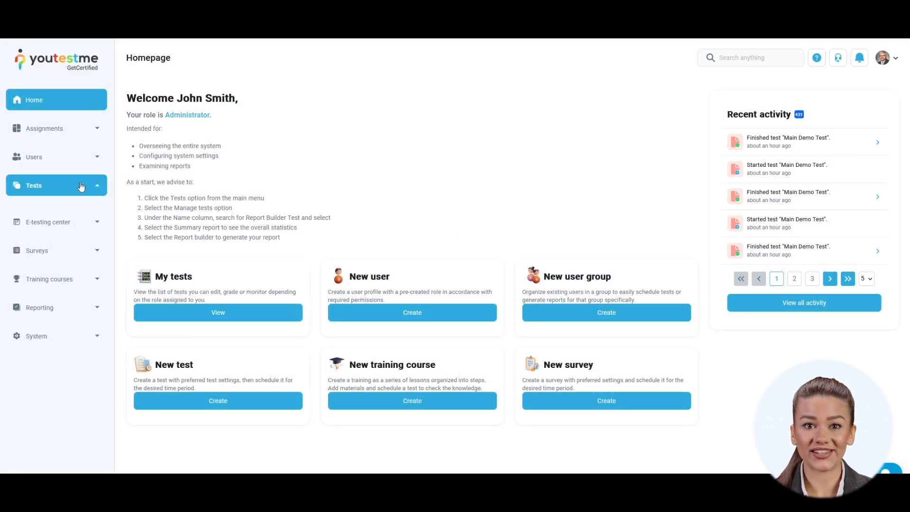
Start creating a new test from the Tests section of the left menu
{"action": "left_click", "coordinate": [56, 184]}
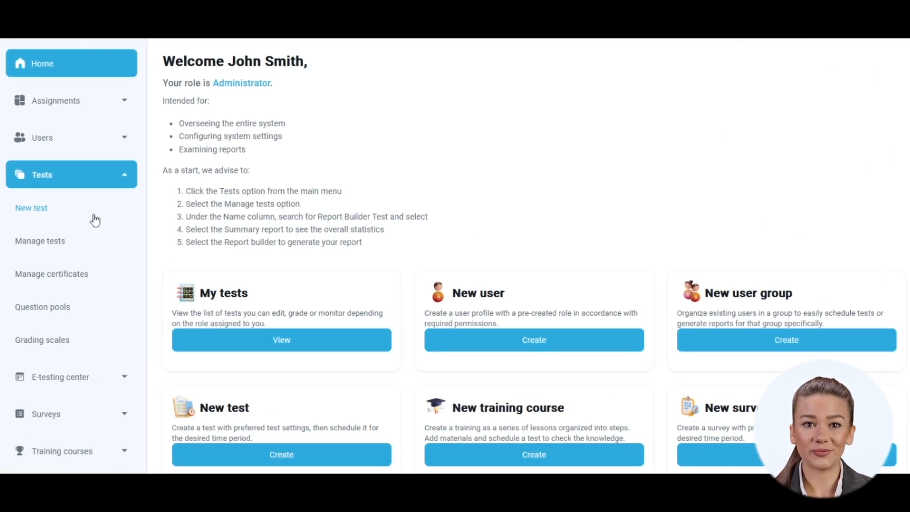
{"action": "left_click", "coordinate": [31, 208]}
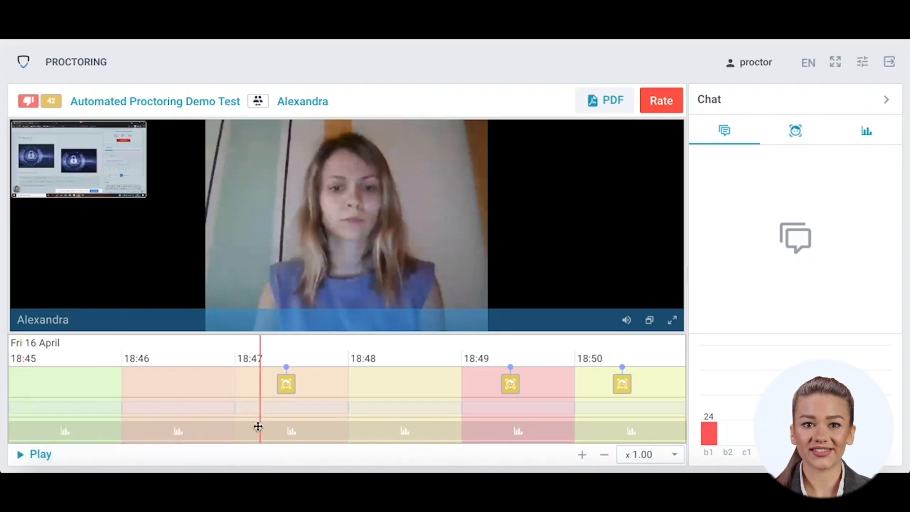
Rate Alexandra's proctored session Negative with a conclusion explaining the cheating
{"action": "left_click", "coordinate": [33, 454]}
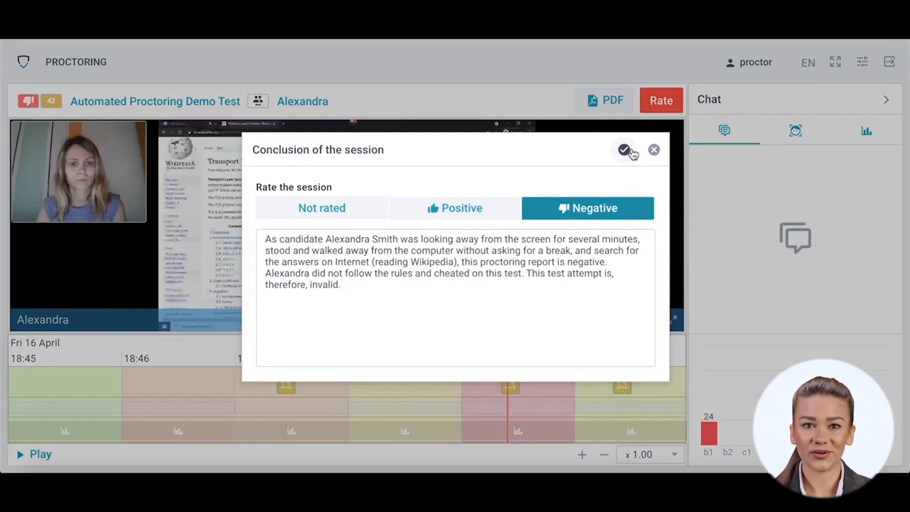
{"action": "left_click", "coordinate": [624, 149]}
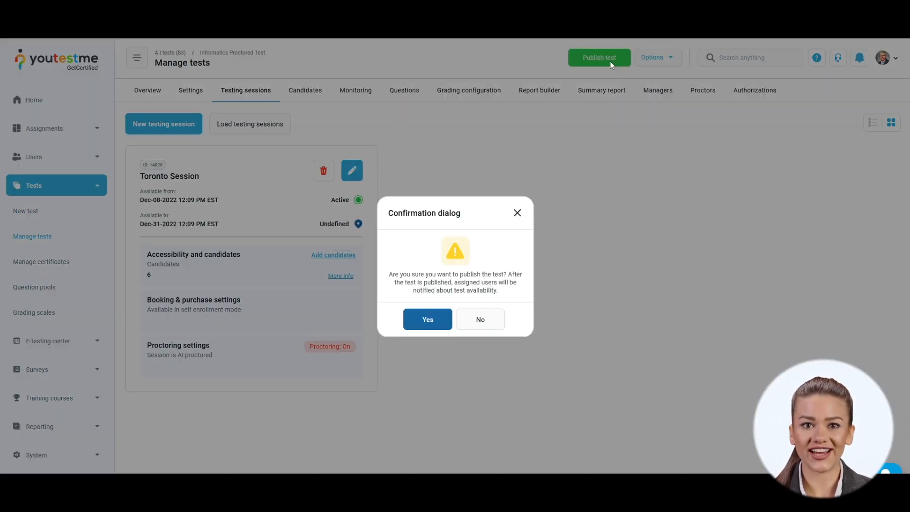
{"action": "left_click", "coordinate": [427, 319]}
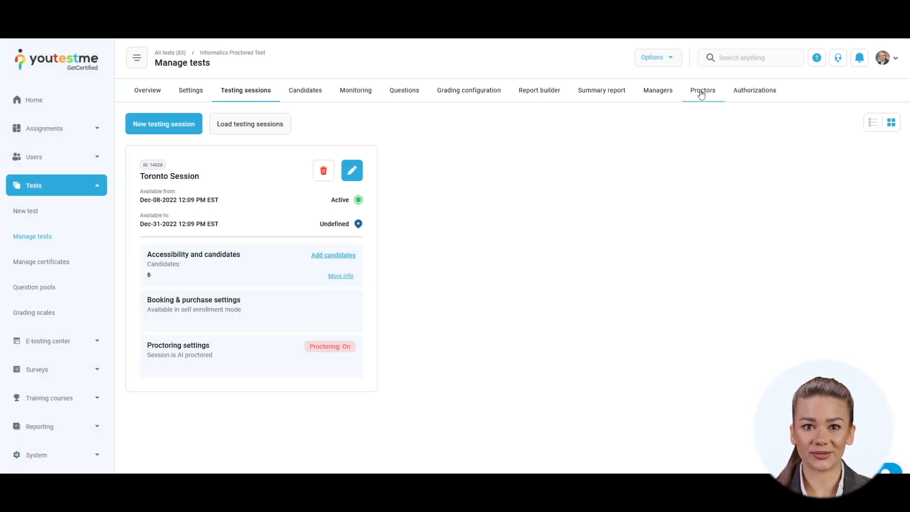
{"action": "left_click", "coordinate": [701, 90]}
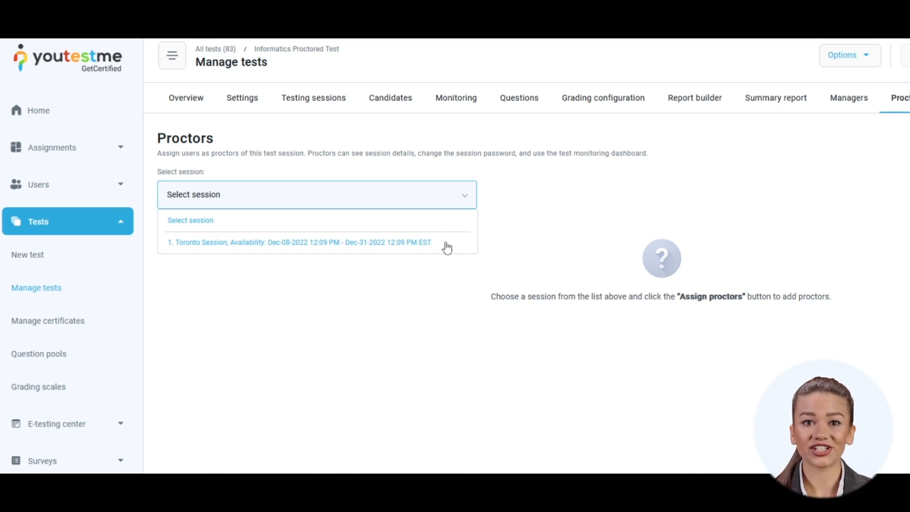
{"action": "left_click", "coordinate": [299, 242]}
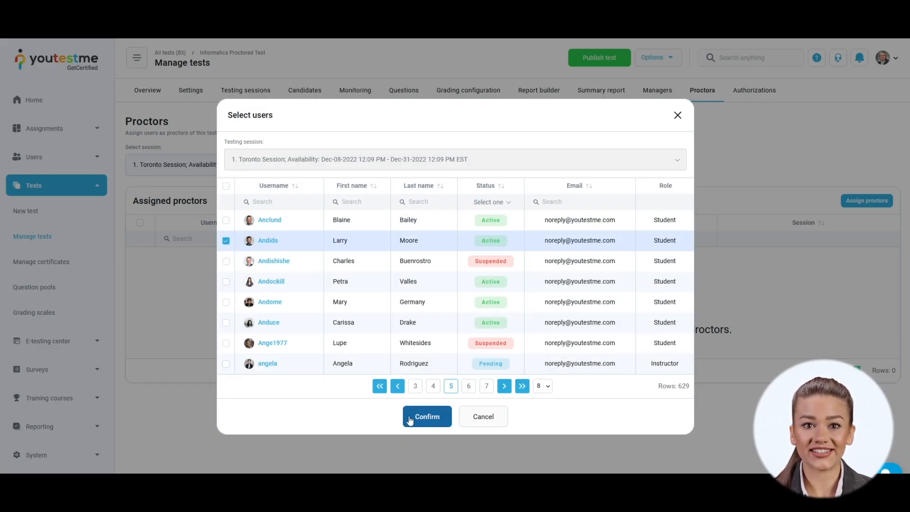
{"action": "left_click", "coordinate": [427, 416]}
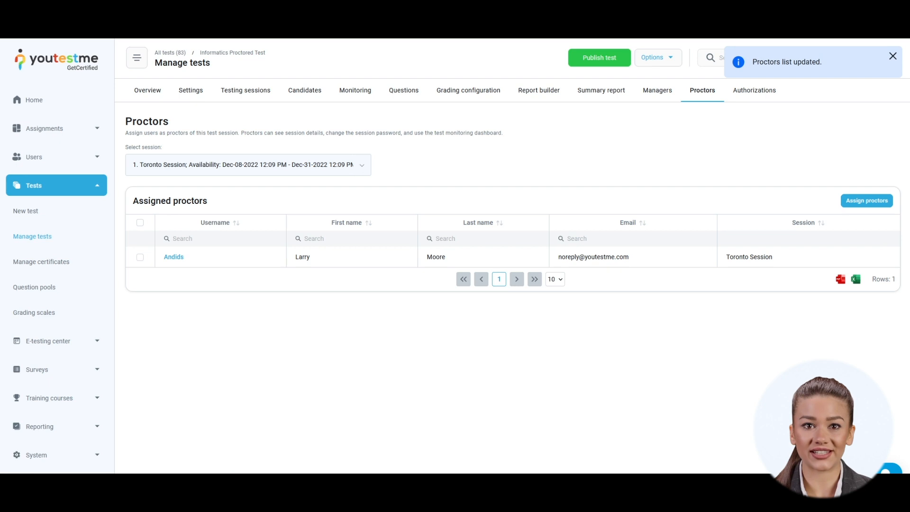